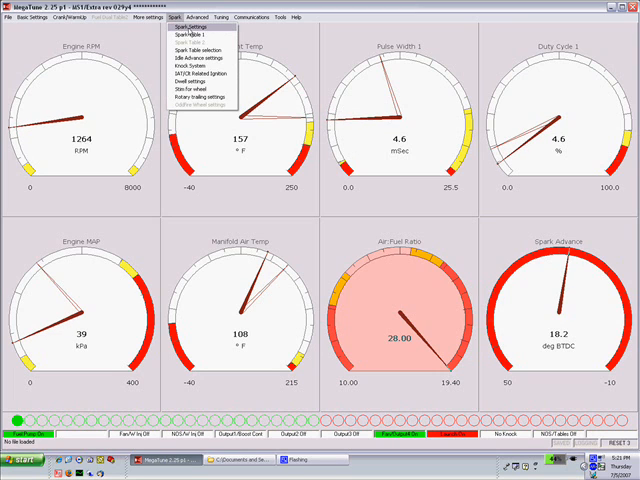
# Step: Open Spark Settings to review trigger angle 65, cranking advance 18 and fixed angle 10
pyautogui.click(185, 25)
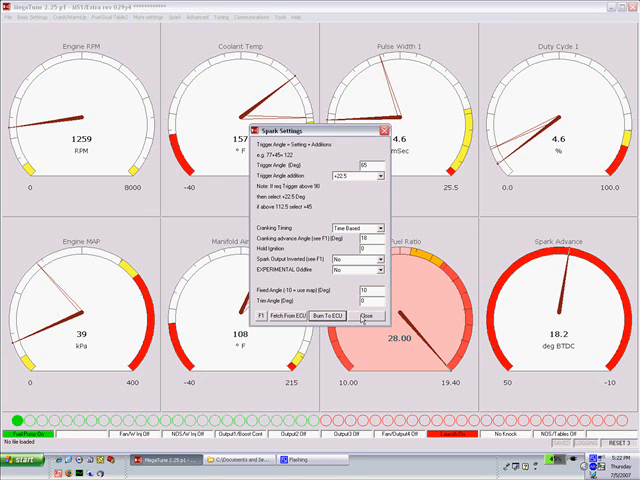
# Step: Close the Spark Settings dialog, leaving spark advance reading about 10 degrees BTDC
pyautogui.click(371, 316)
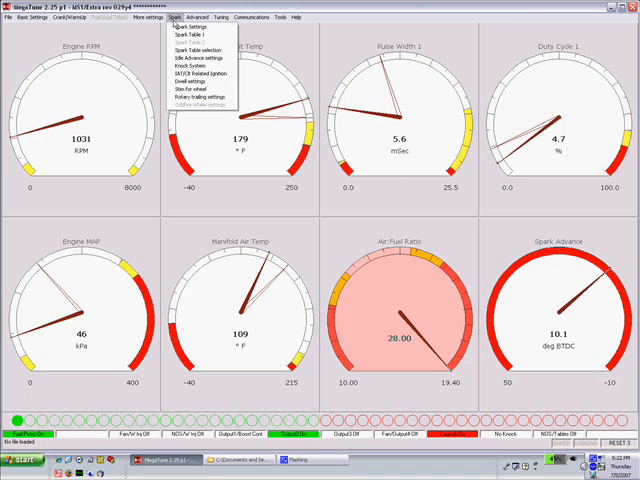
pyautogui.click(187, 26)
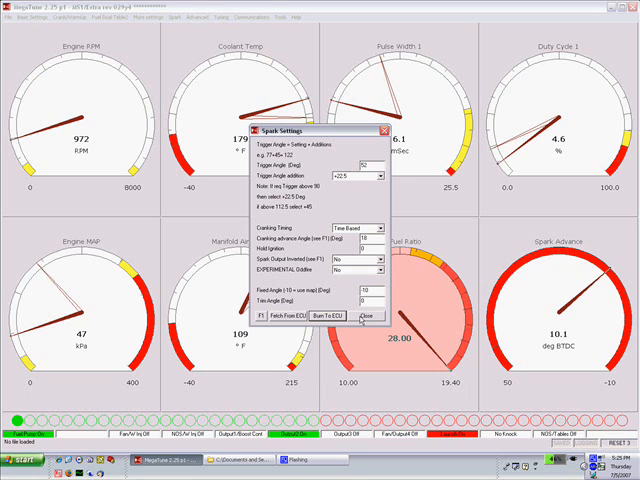
# Step: Apply trigger angle 52 and fixed angle -10, giving 17.8 degrees BTDC spark advance
pyautogui.click(369, 315)
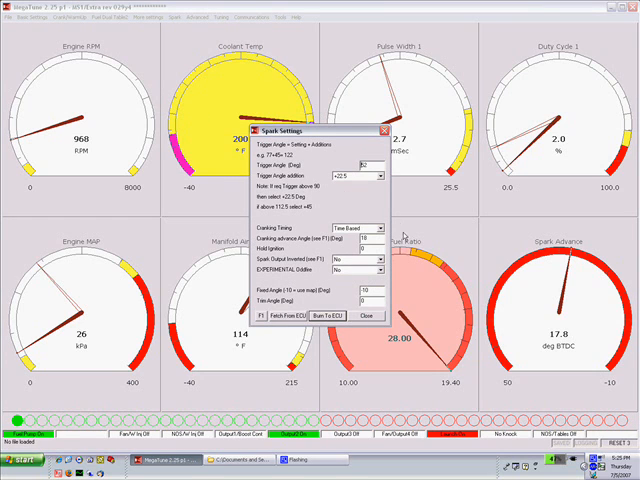
pyautogui.moveTo(354, 283)
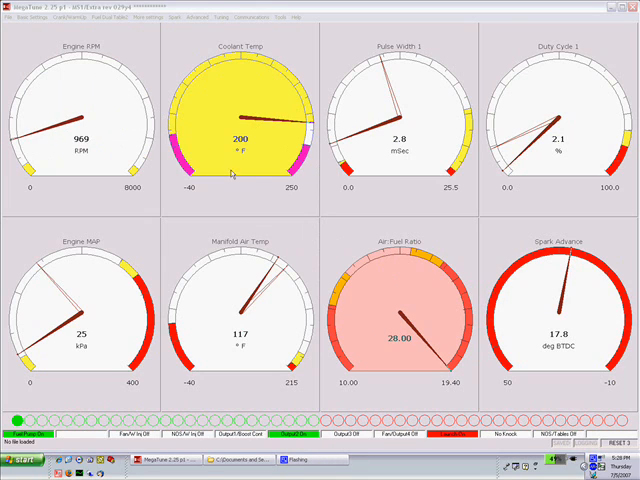
pyautogui.moveTo(300, 220)
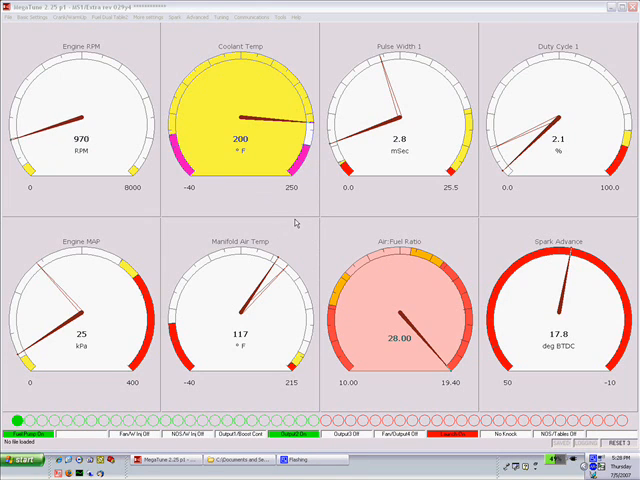